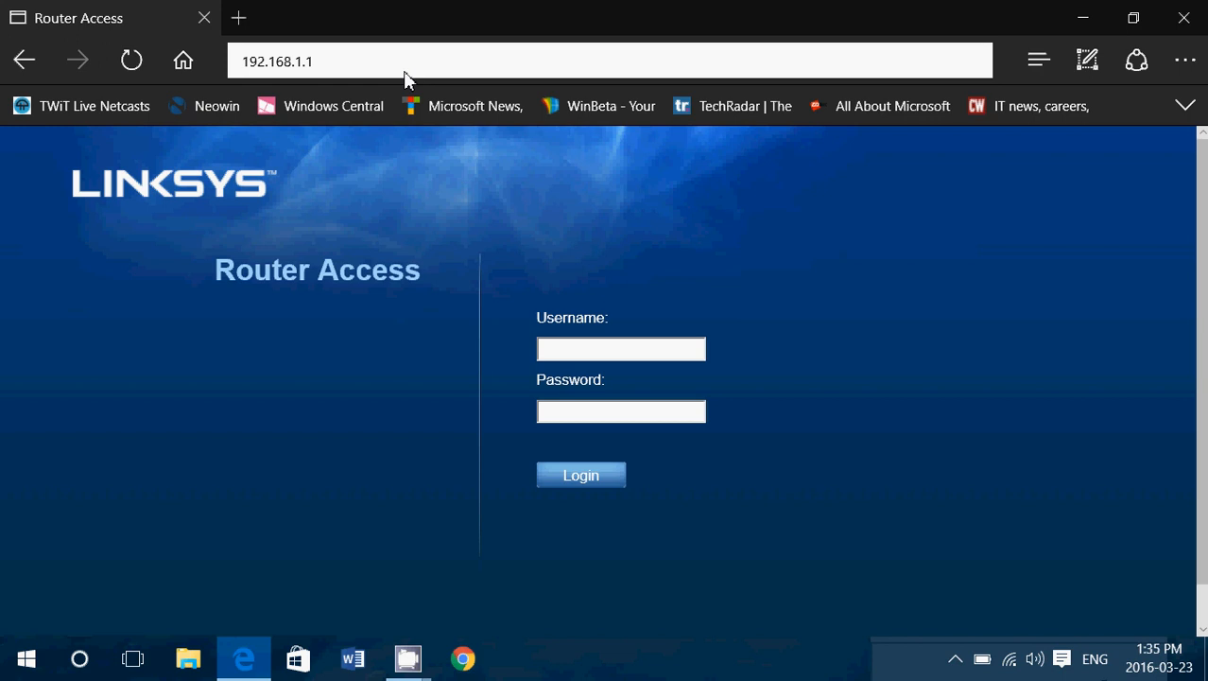
mouse_move(560, 359)
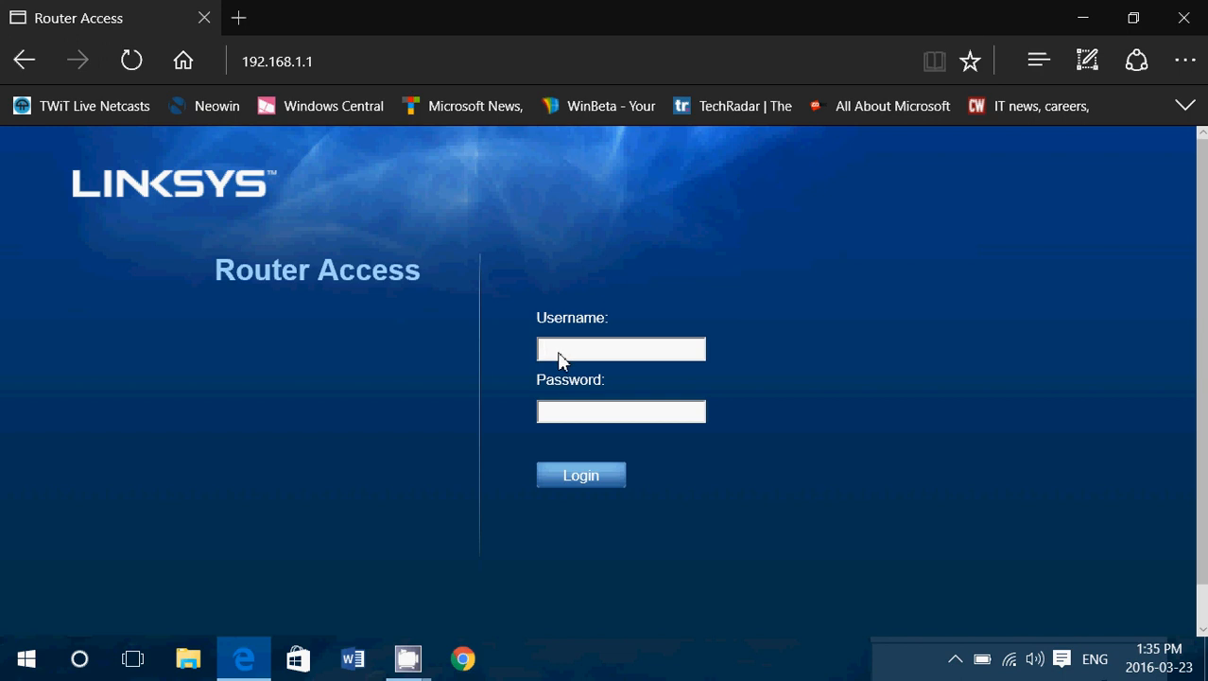
Step: Enter the username admin and the administrator password on the Router Access login page
type("admin")
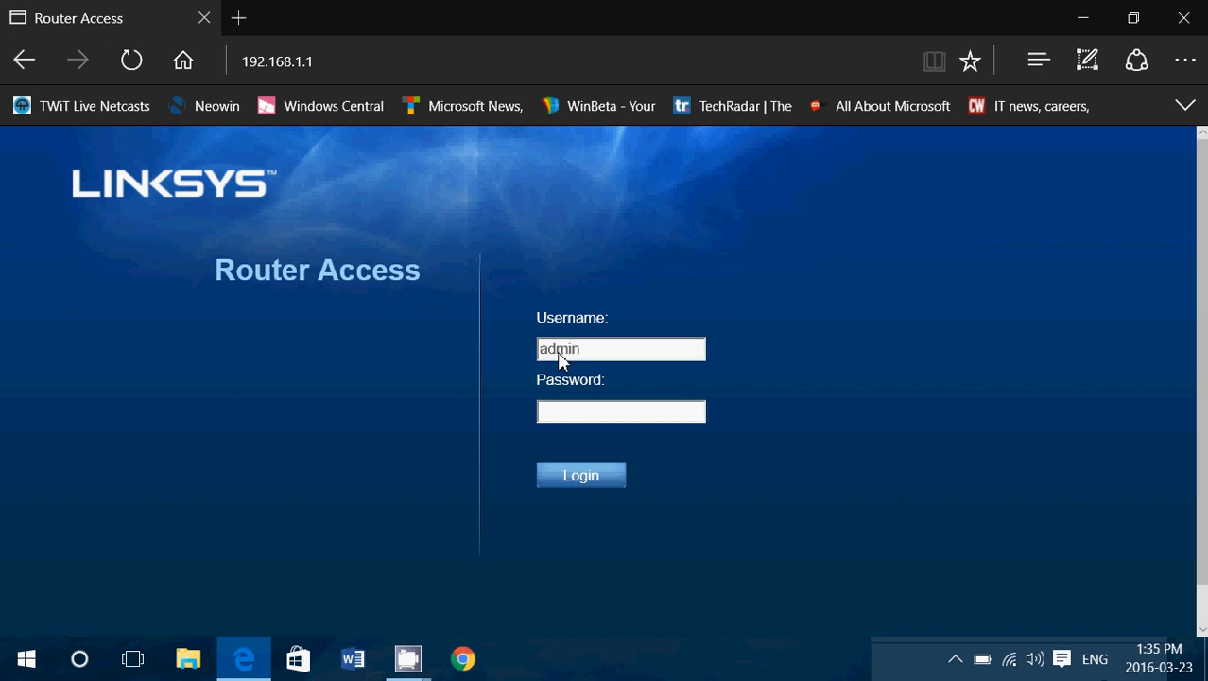
type("password")
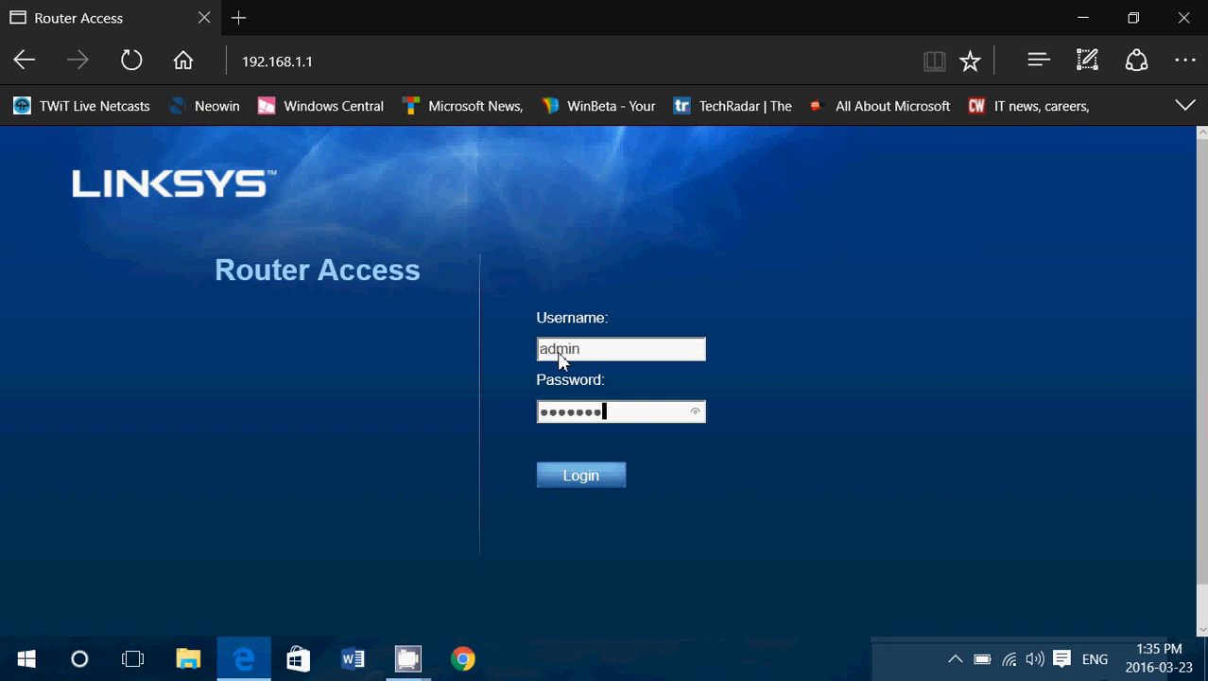
type("••")
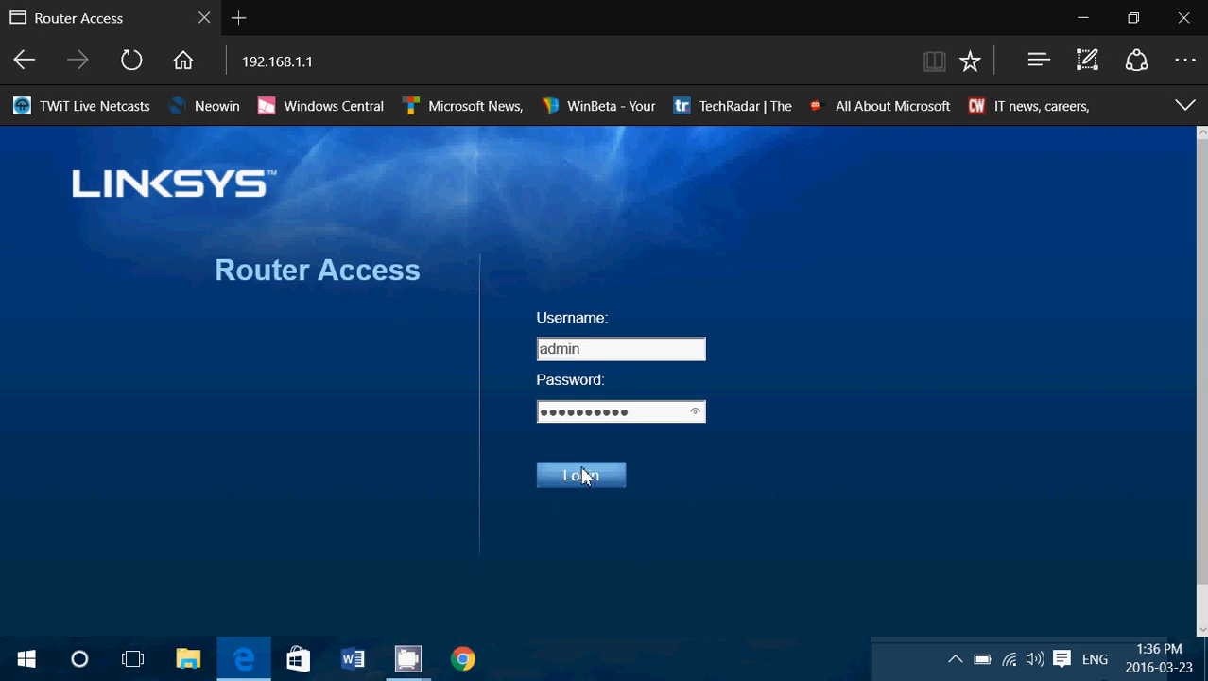
Step: Log in and show the Basic Wireless Settings with network name patate
left_click(580, 475)
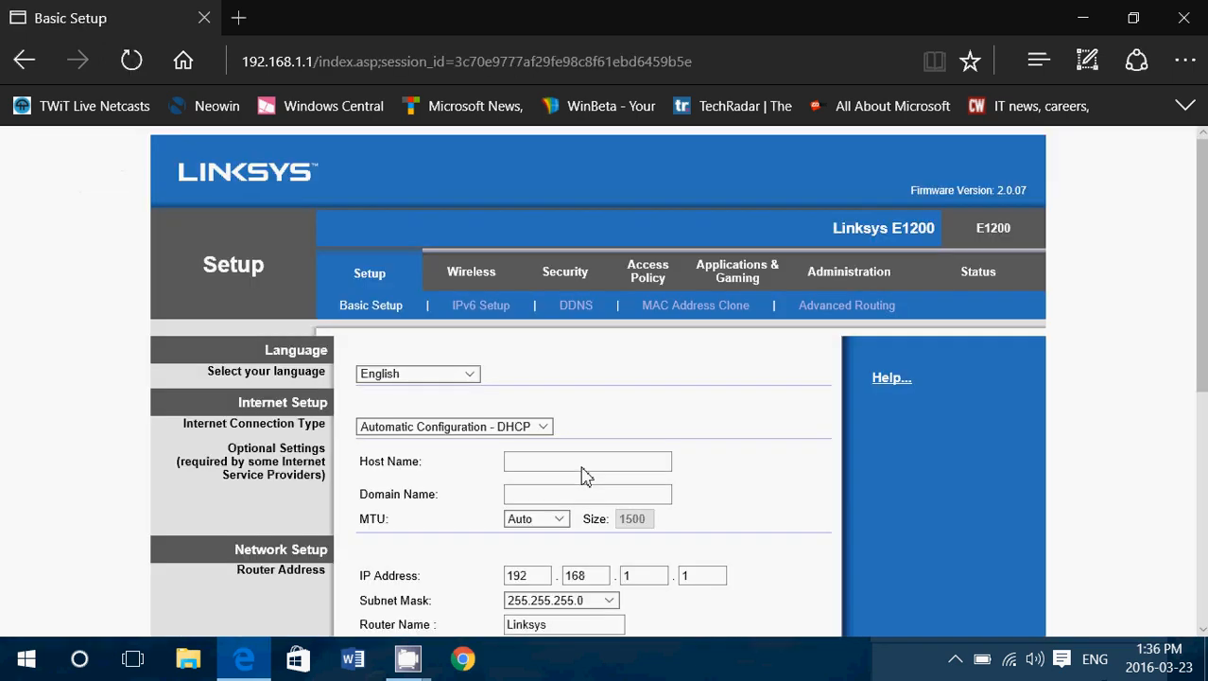
mouse_move(471, 271)
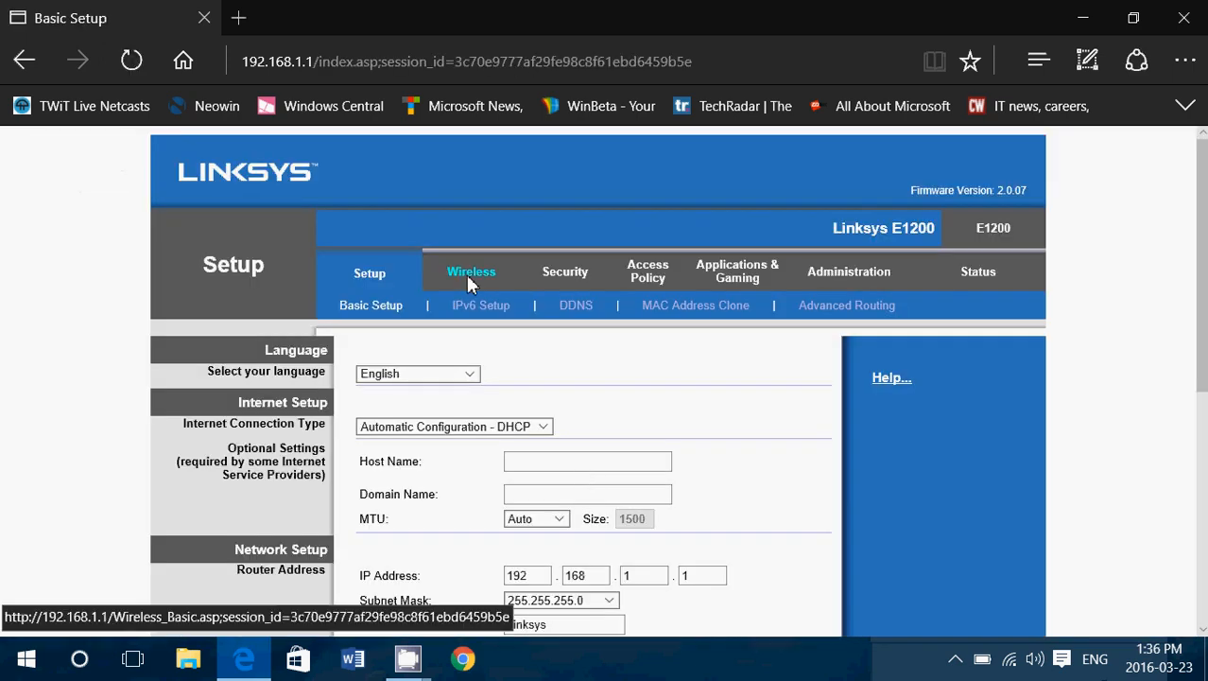
left_click(470, 271)
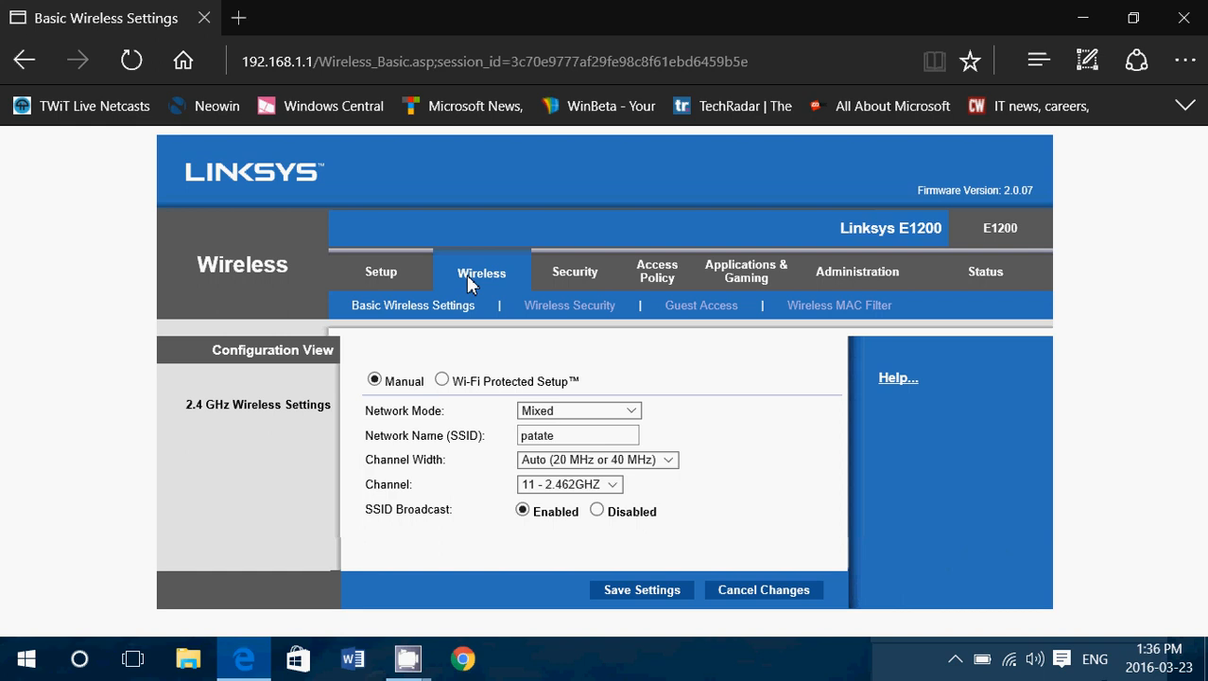
mouse_move(508, 325)
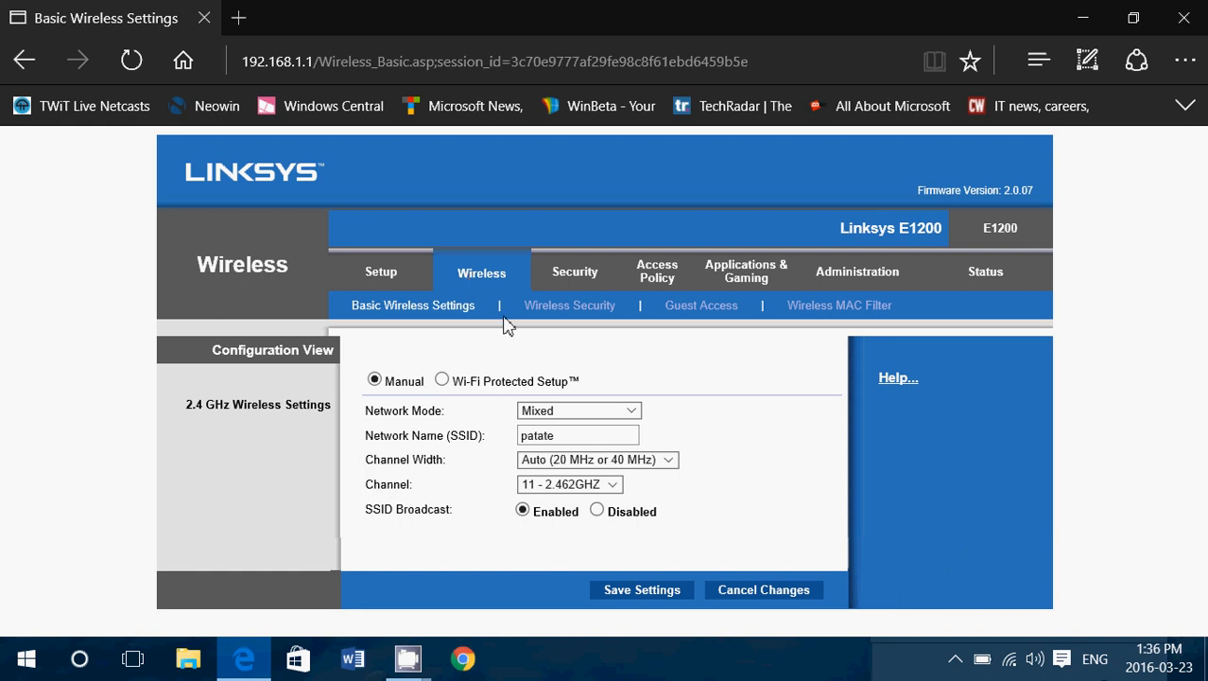
left_click(569, 304)
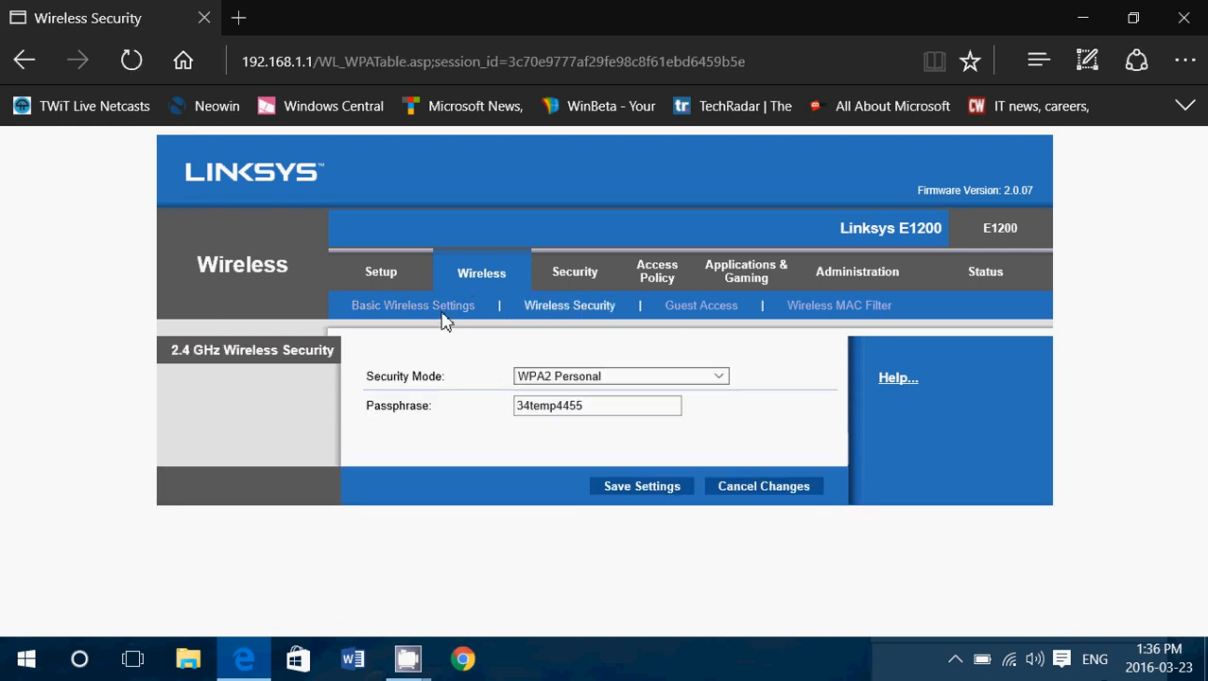
left_click(413, 304)
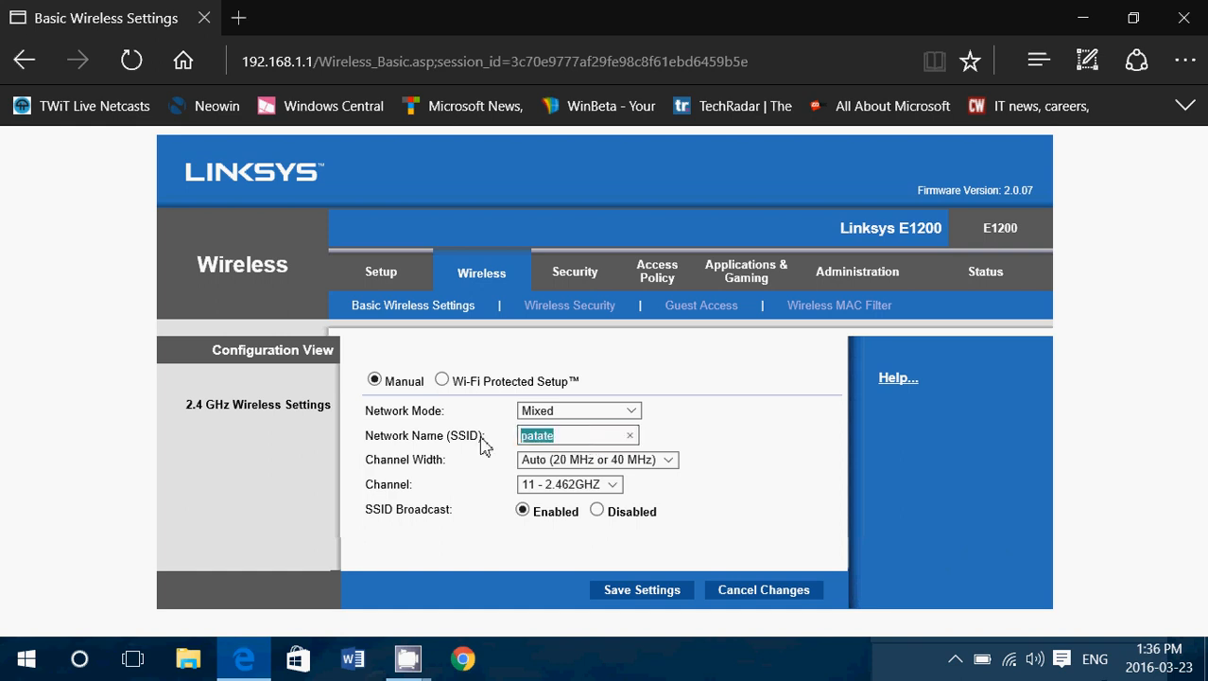
mouse_move(717, 446)
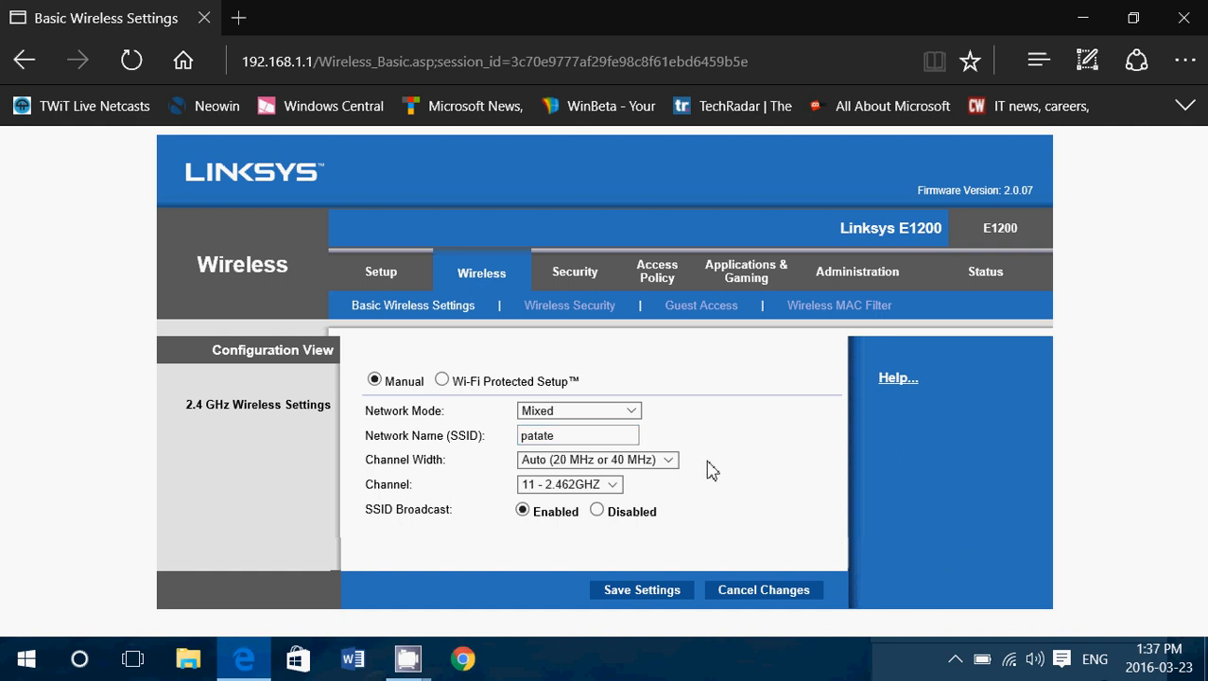
mouse_move(746, 513)
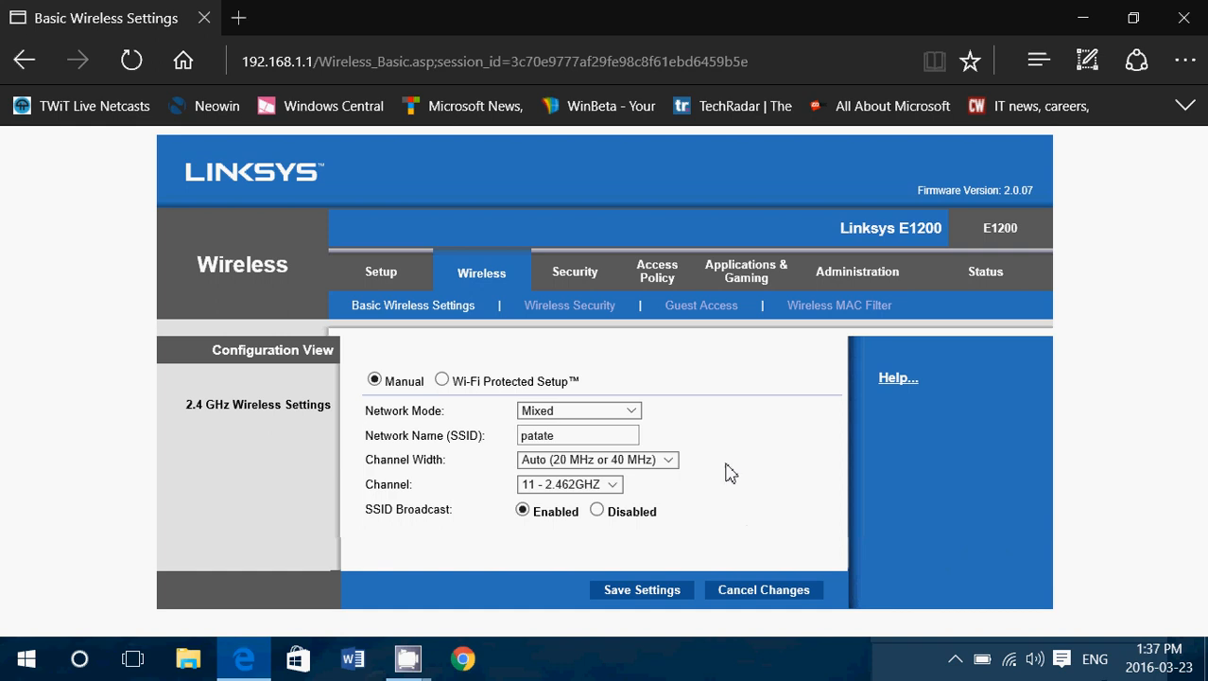
mouse_move(569, 305)
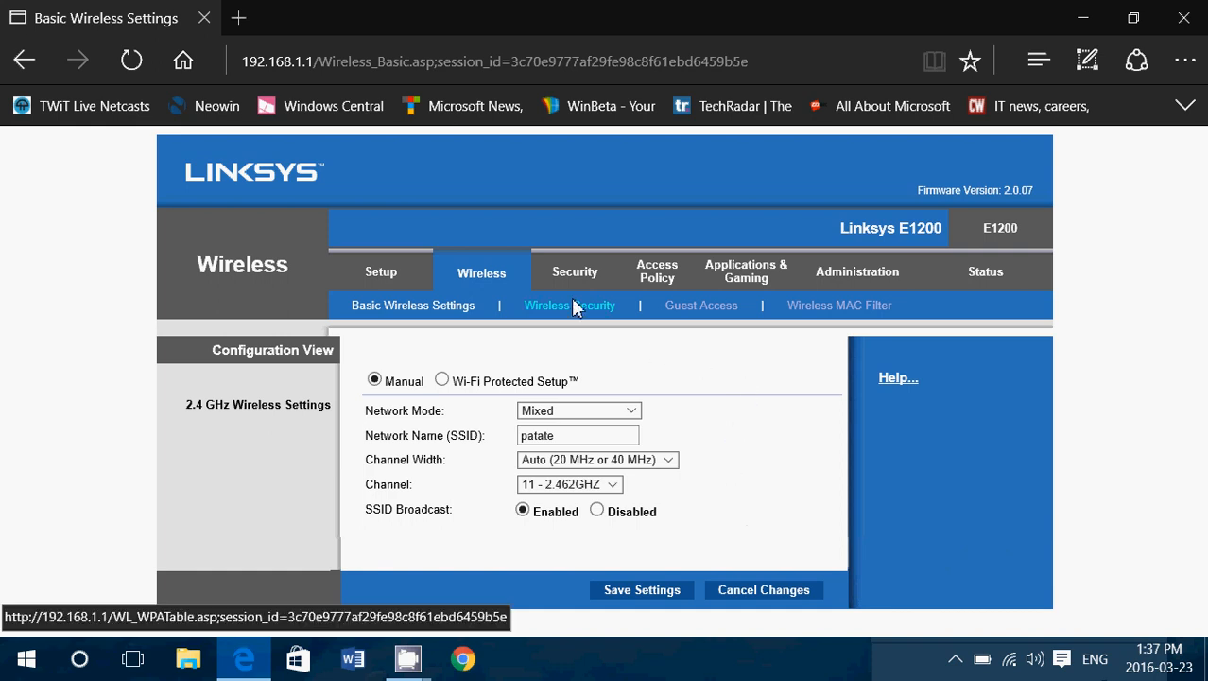
left_click(569, 304)
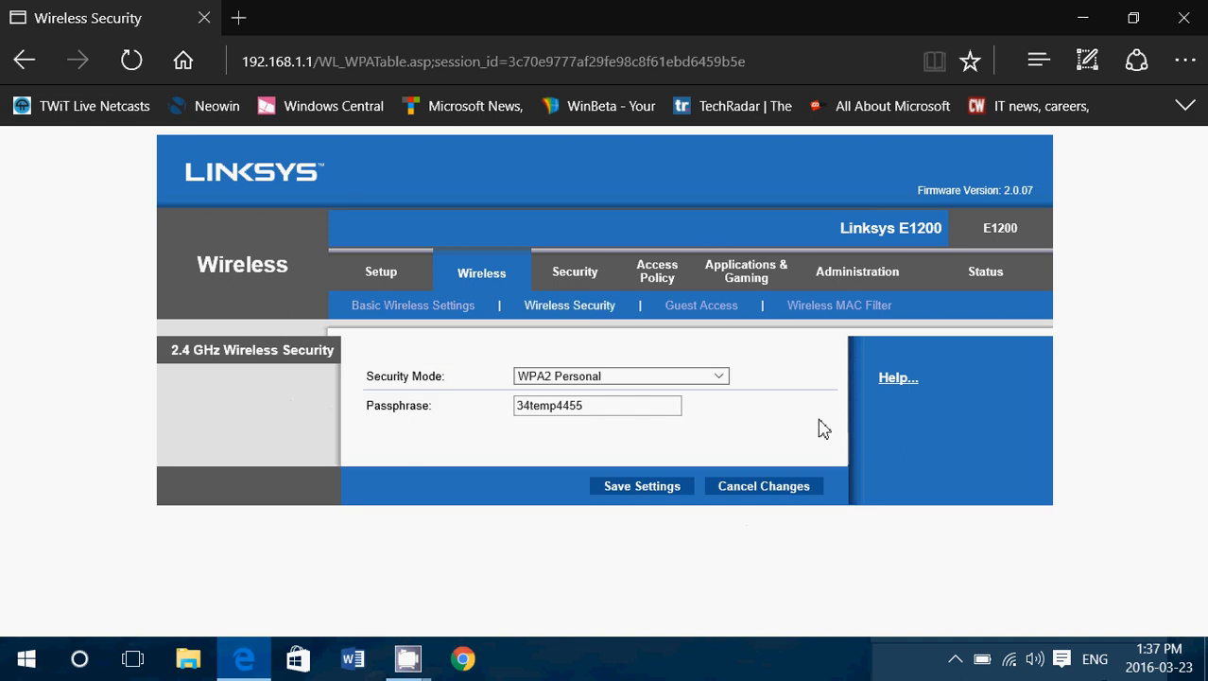
left_click(598, 405)
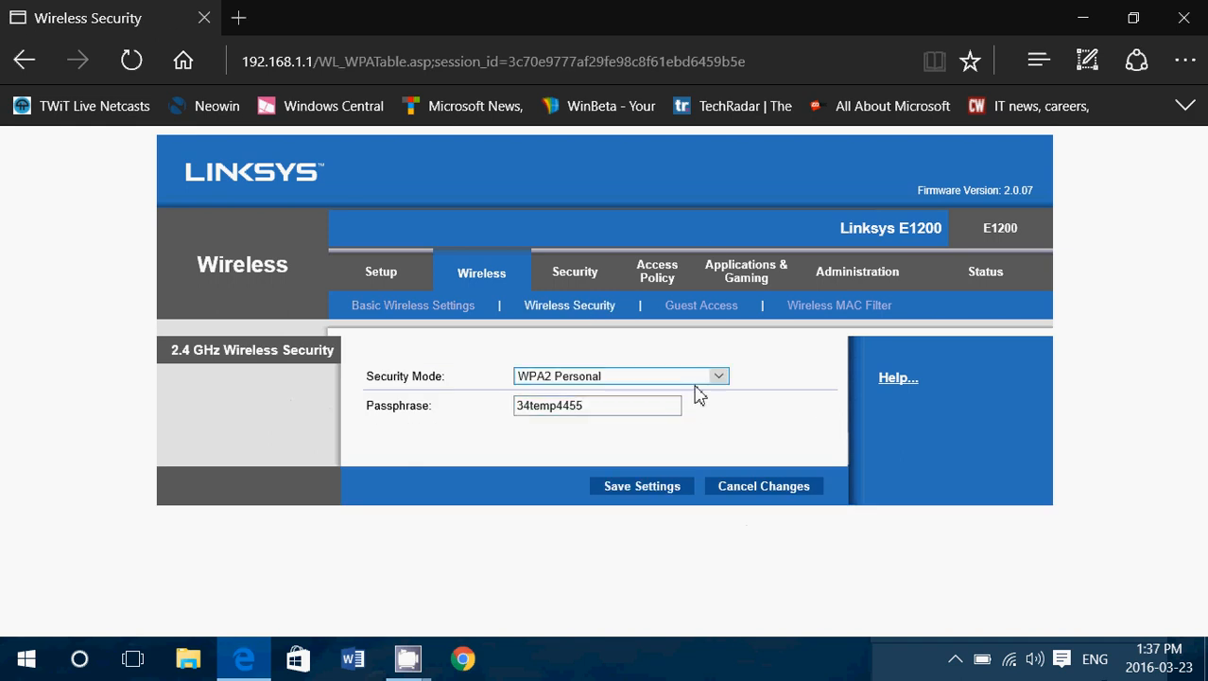
left_click(620, 376)
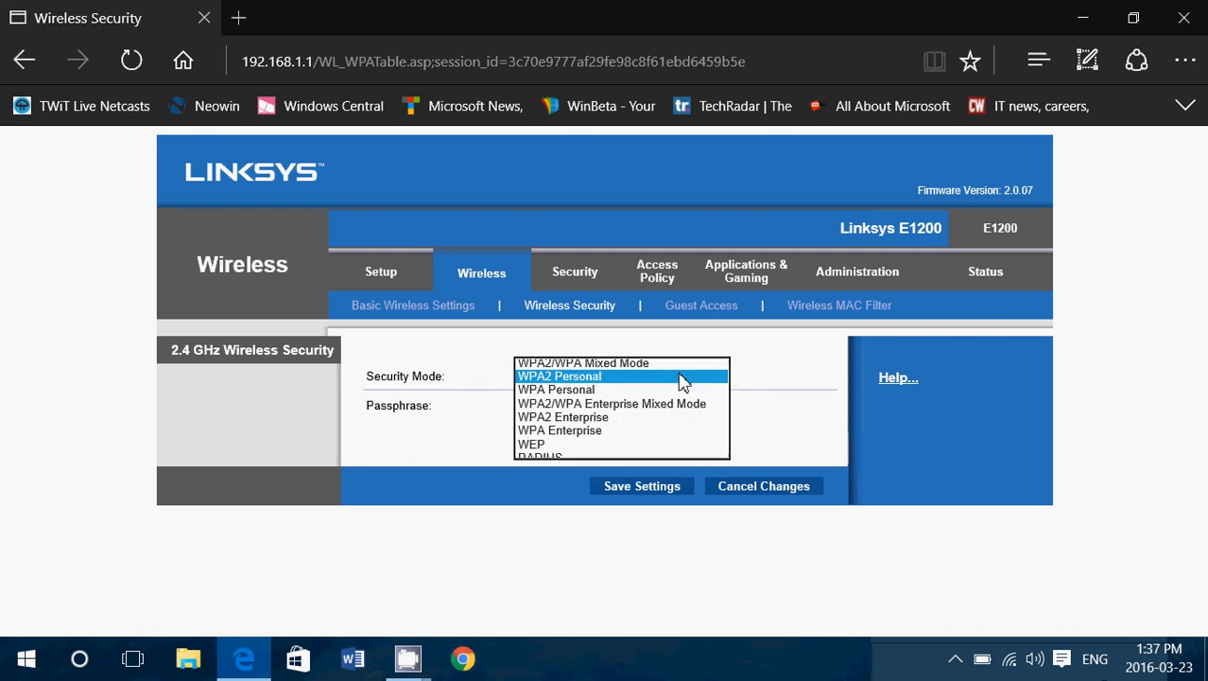
left_click(559, 376)
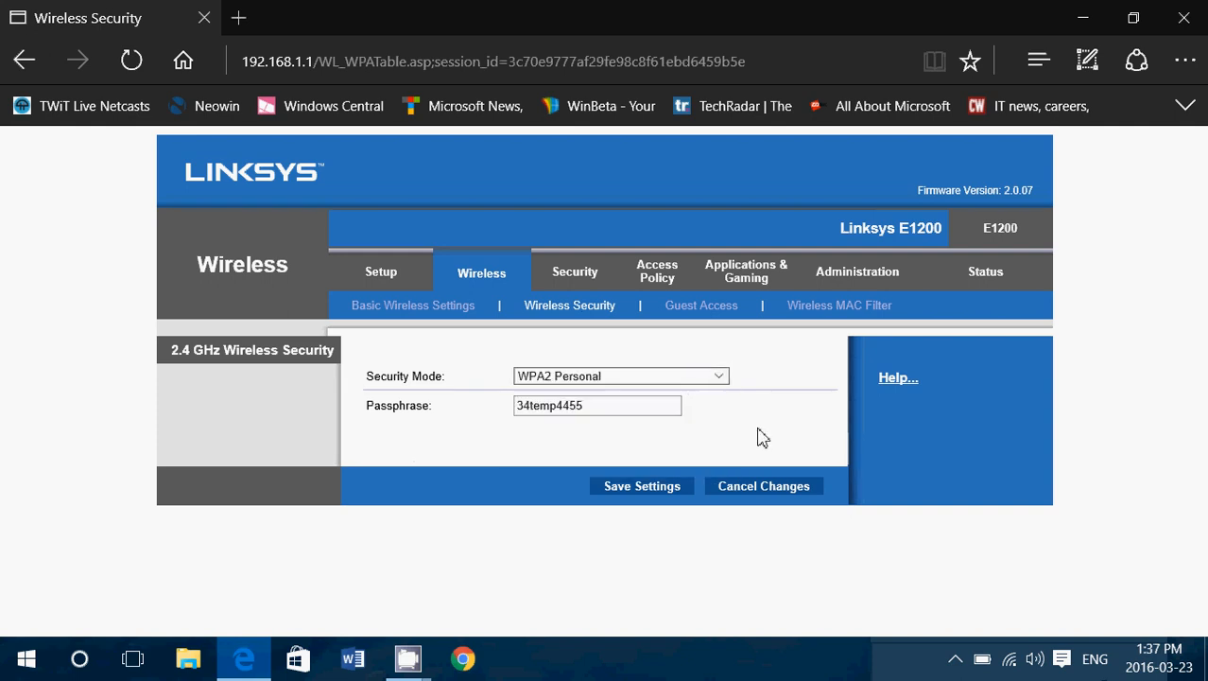
mouse_move(610, 399)
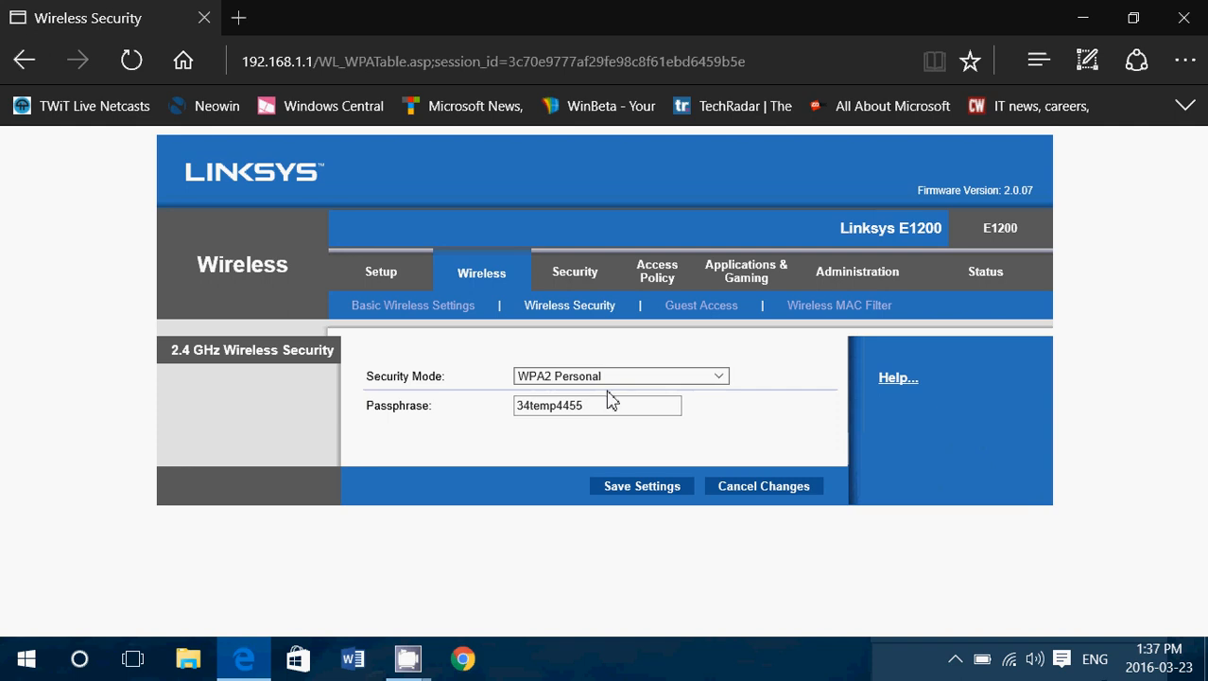
left_click(596, 404)
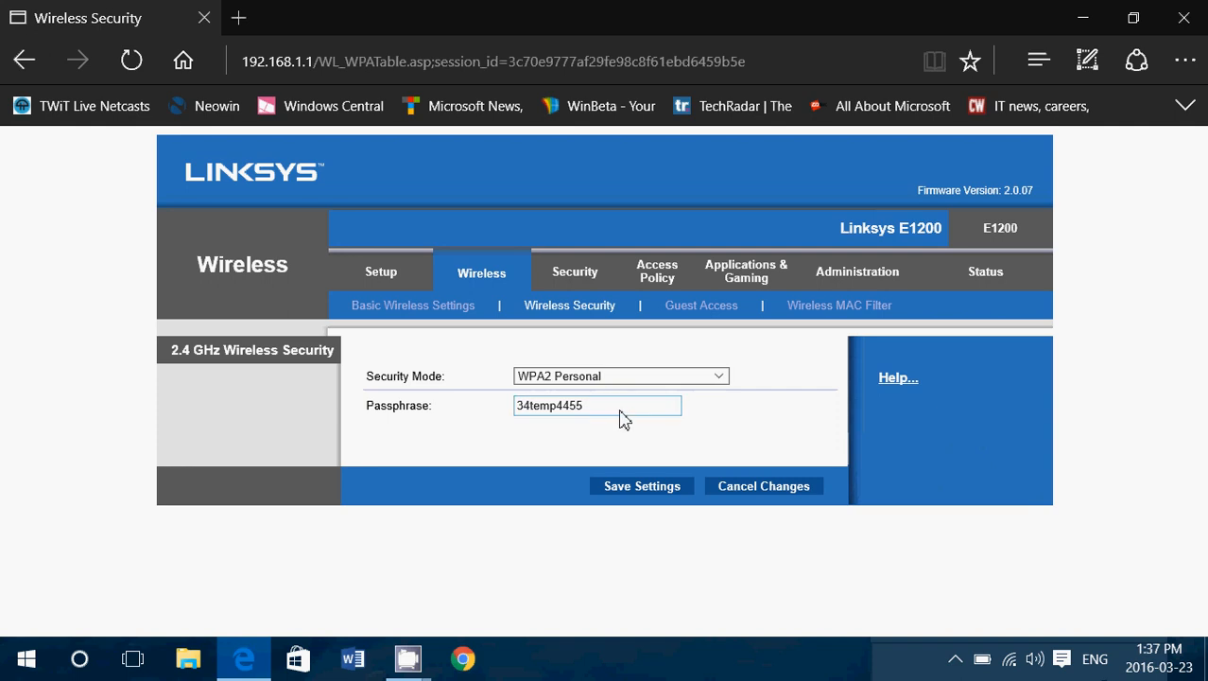
triple_click(597, 405)
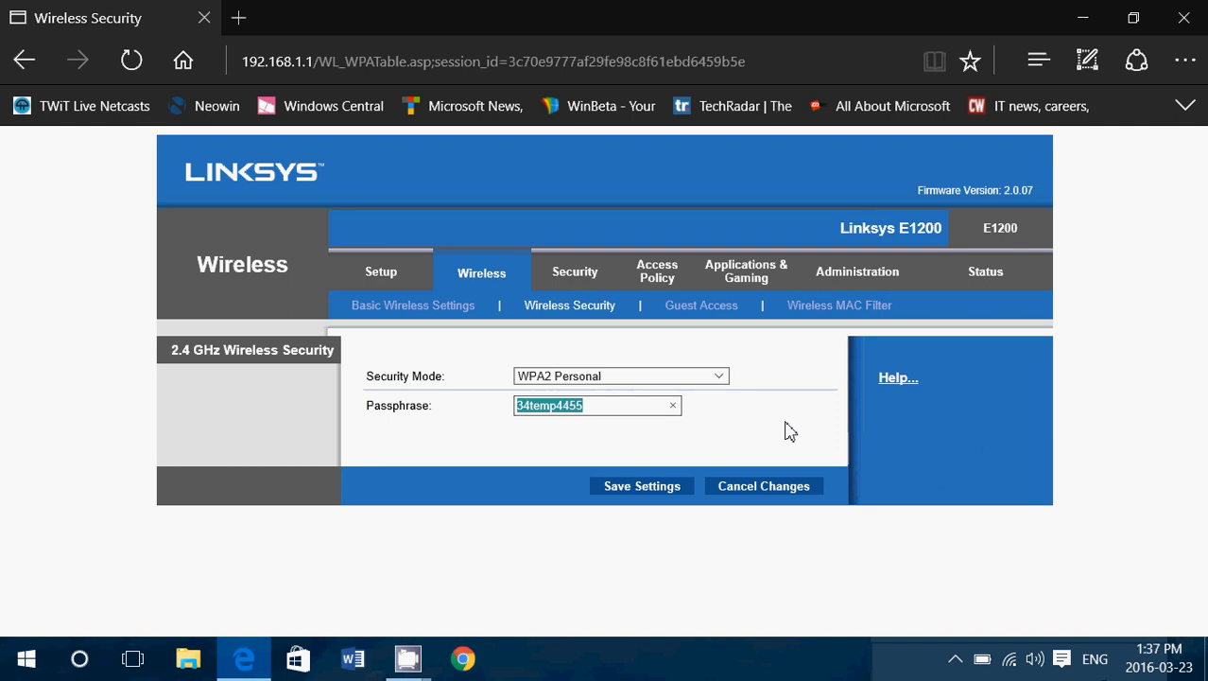
mouse_move(613, 475)
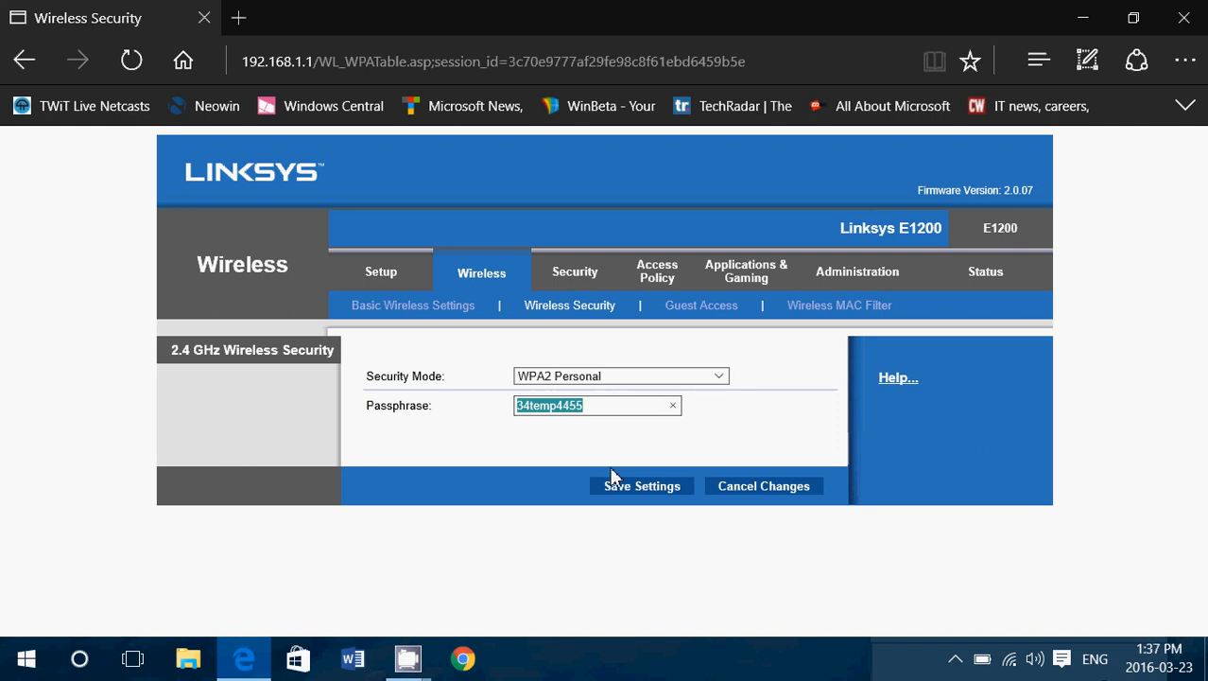
mouse_move(771, 431)
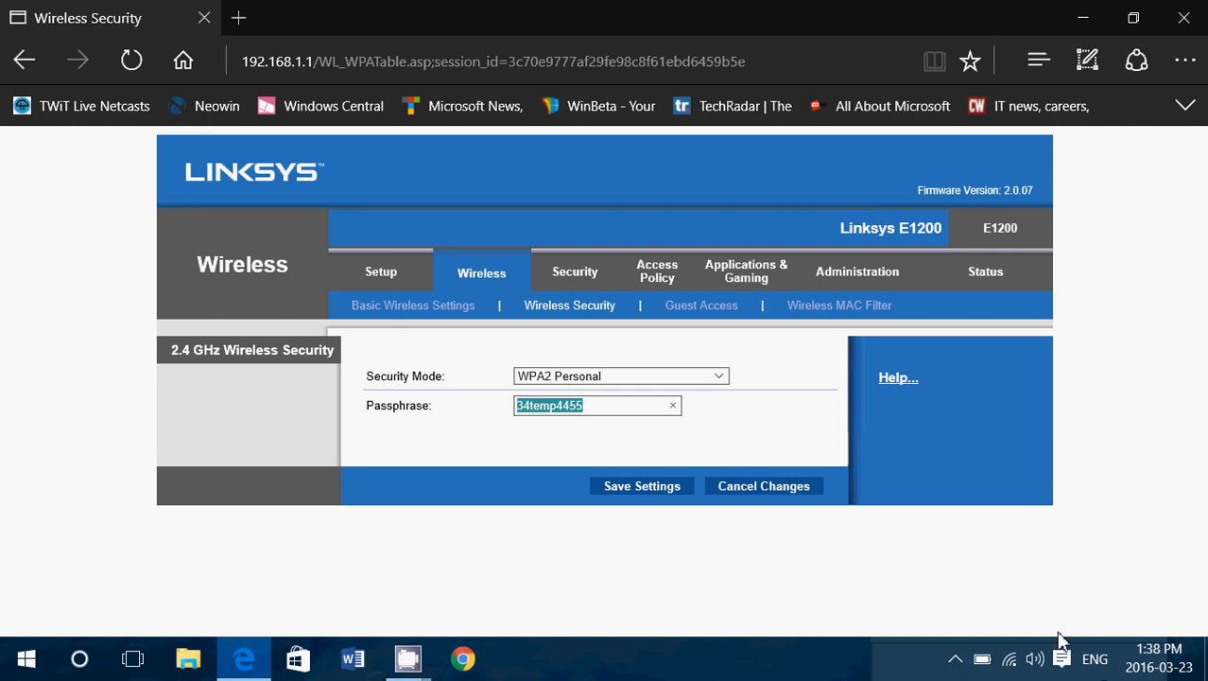
Step: Check the Wi-Fi list confirms a secured connection to patate, then show the CamStudio recorder
left_click(1009, 659)
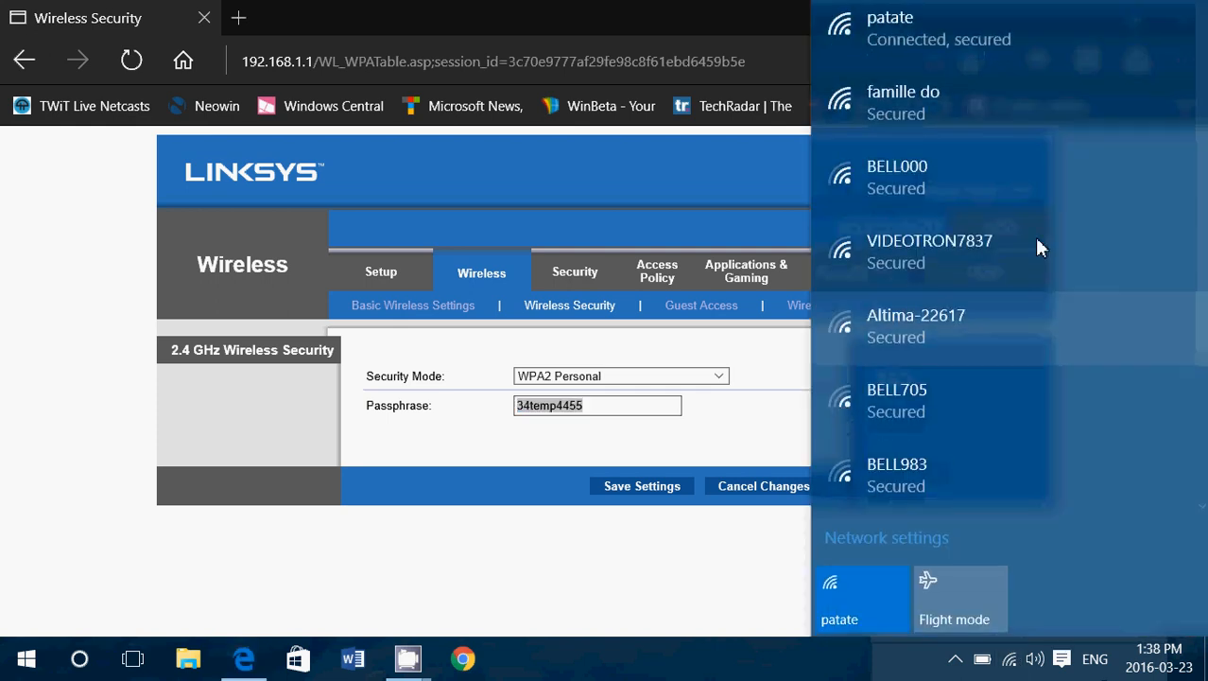
mouse_move(1002, 47)
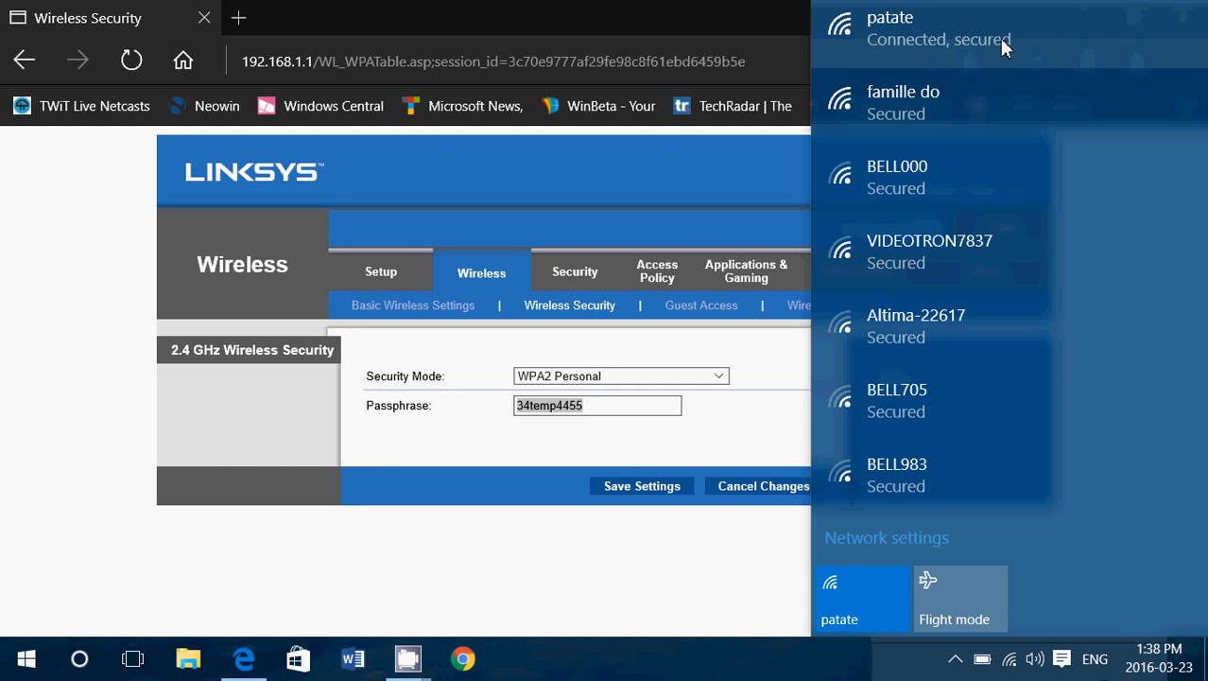
mouse_move(790, 92)
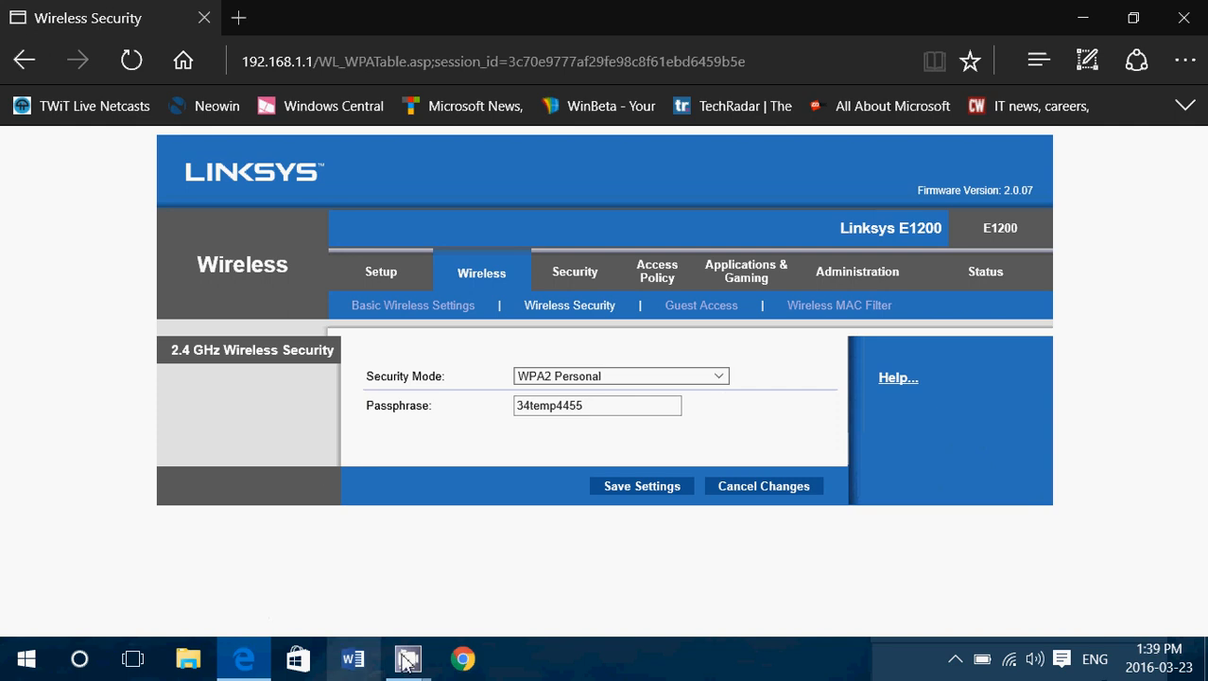
left_click(408, 658)
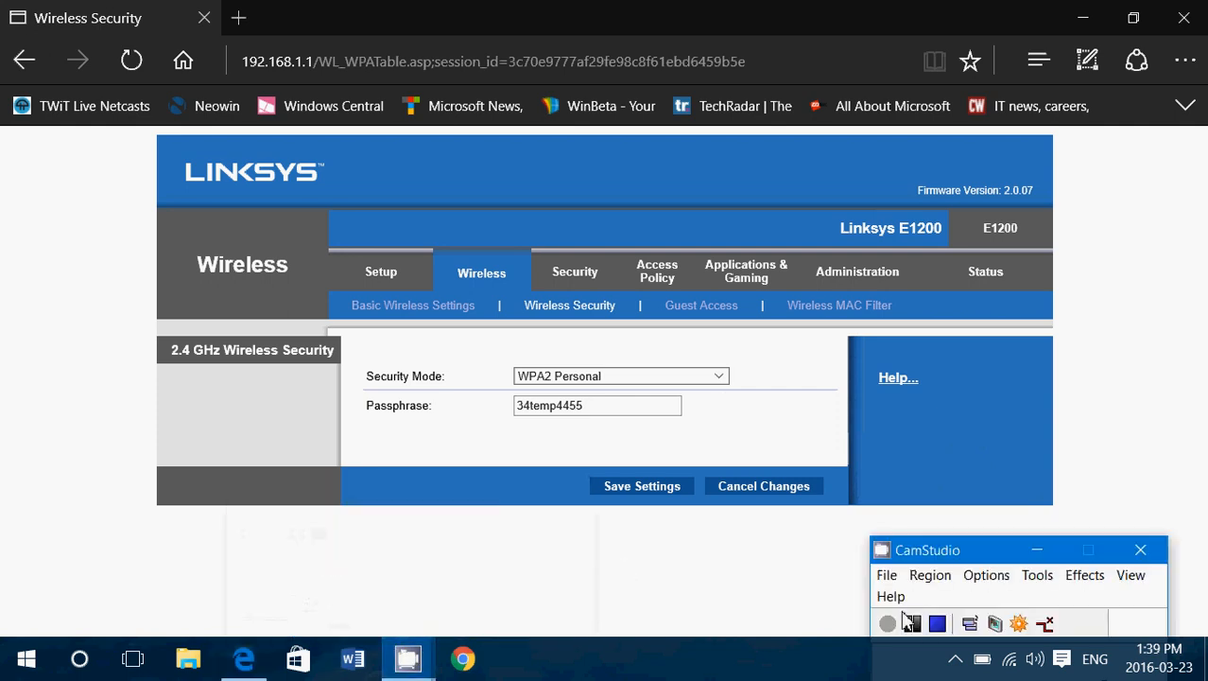